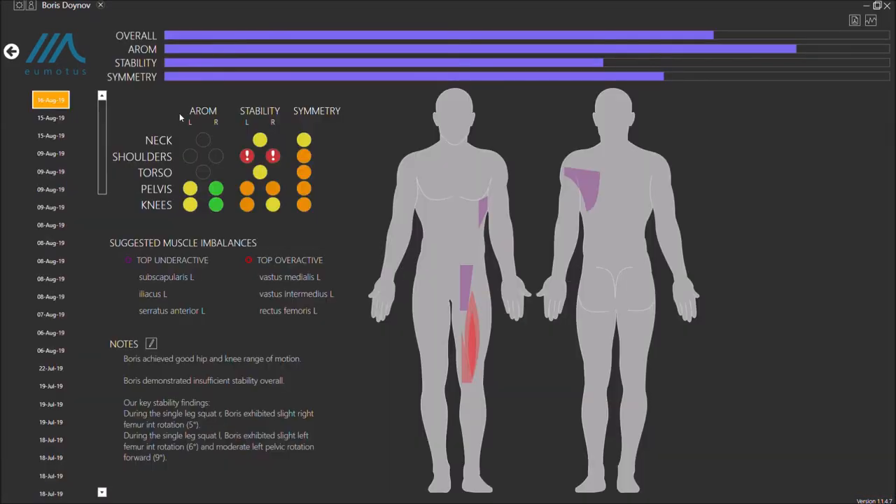
pyautogui.moveTo(364, 215)
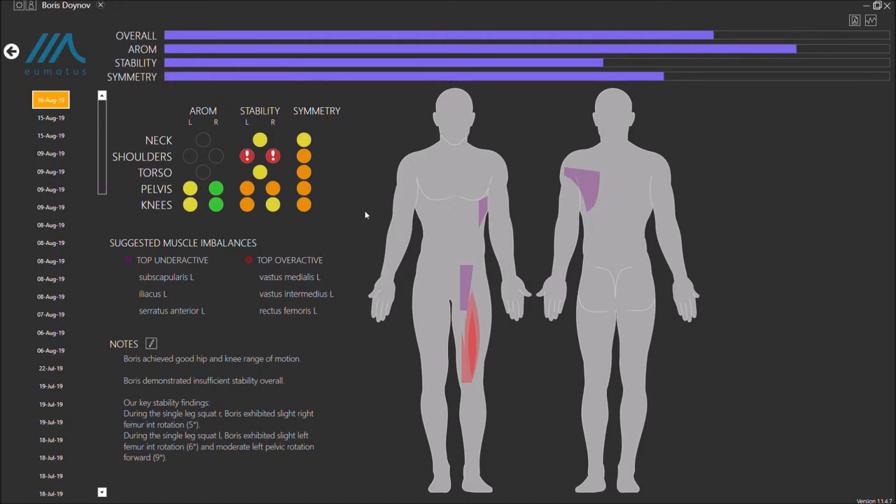
pyautogui.moveTo(357, 160)
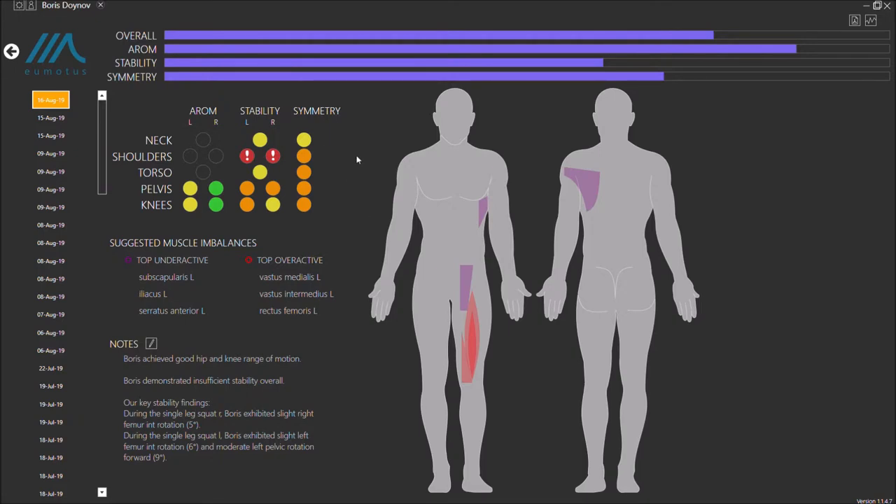
pyautogui.moveTo(190, 196)
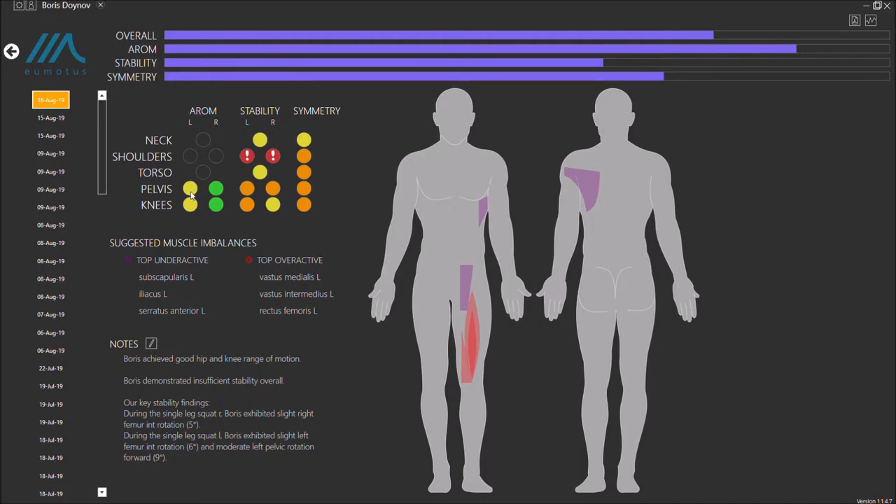
# Show the Left Hip AROM dial reading 102° hip flexion for the left single leg squat.
pyautogui.click(191, 187)
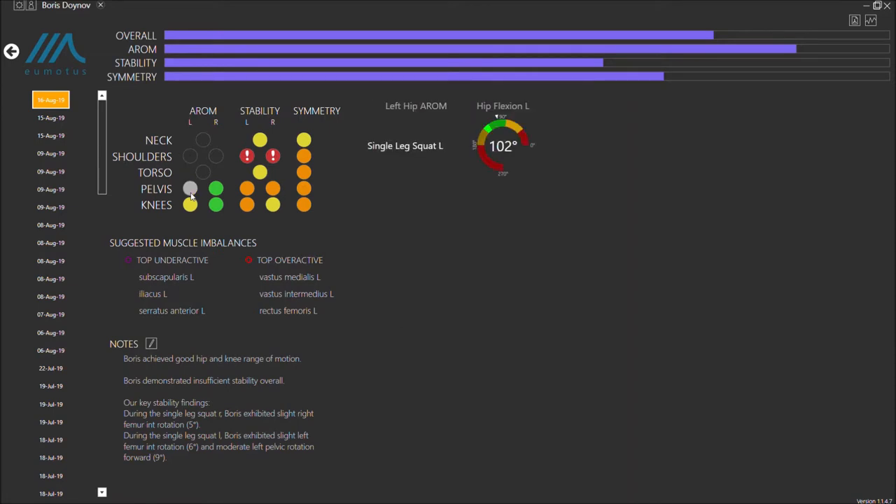
# Switch from the hip flexion dial to left hip stability (6° and 9°), then left knee stability.
pyautogui.click(191, 187)
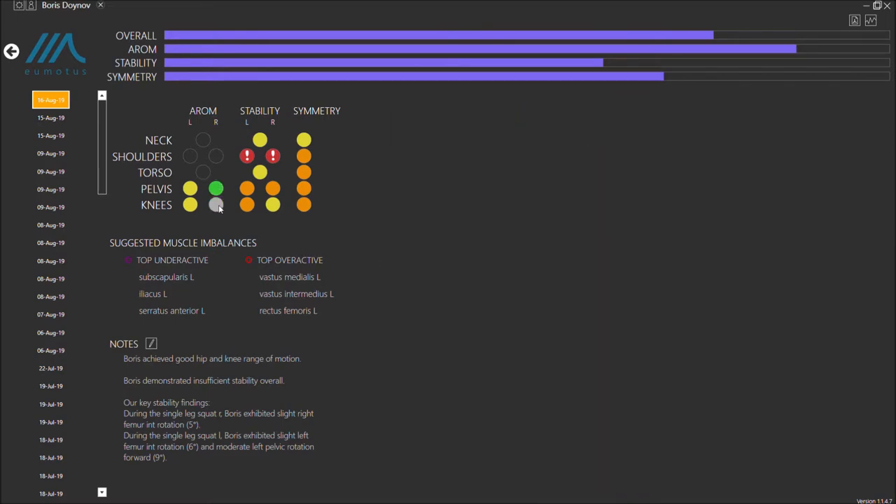
pyautogui.click(216, 204)
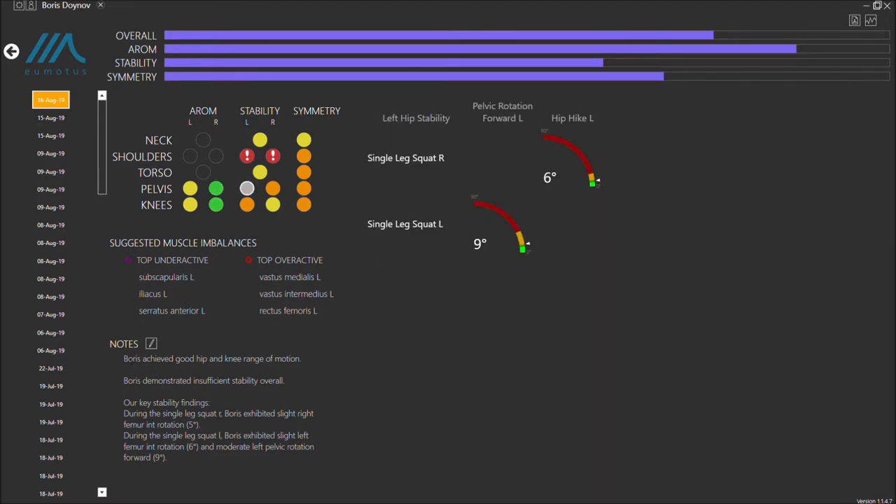
pyautogui.moveTo(123, 358); pyautogui.dragTo(171, 456)
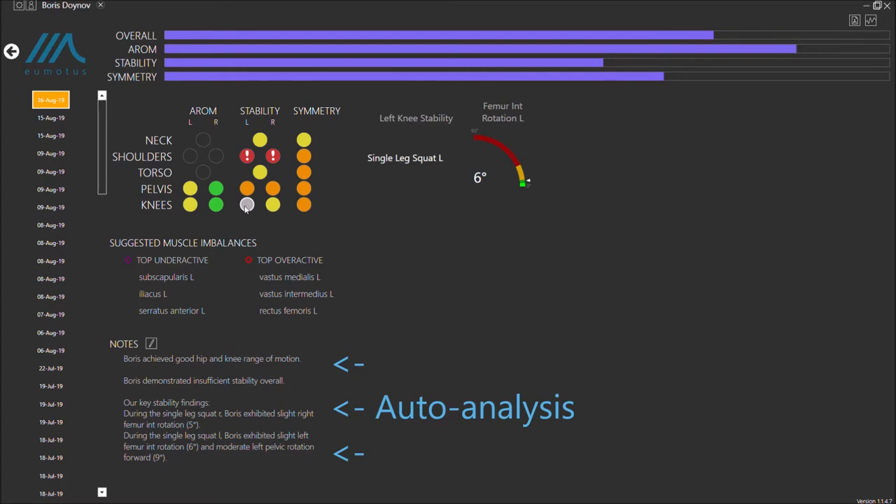
pyautogui.moveTo(370, 293)
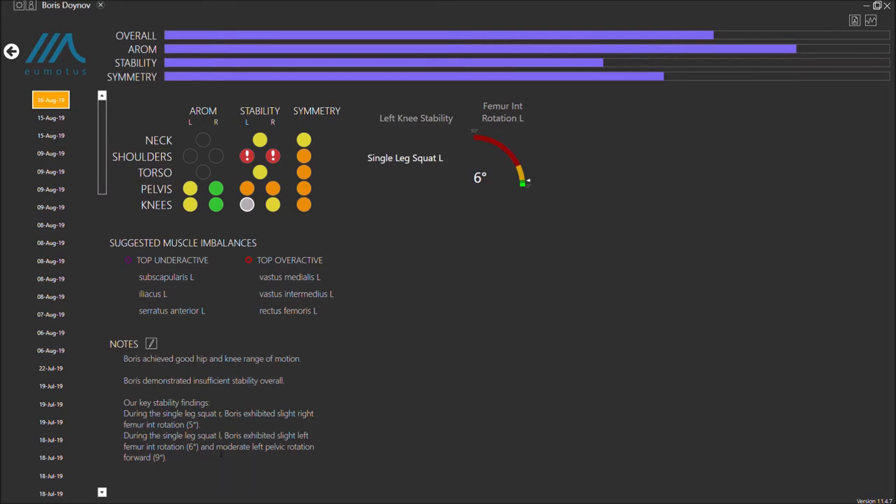
# Highlight the note on moderate left pelvic rotation forward (9°) in the left single leg squat.
pyautogui.moveTo(215, 447); pyautogui.dragTo(167, 457)
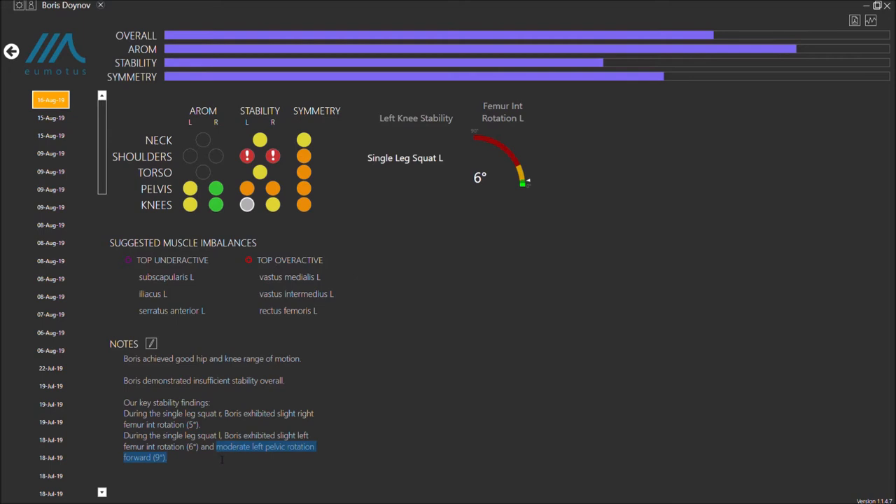
pyautogui.moveTo(392, 232)
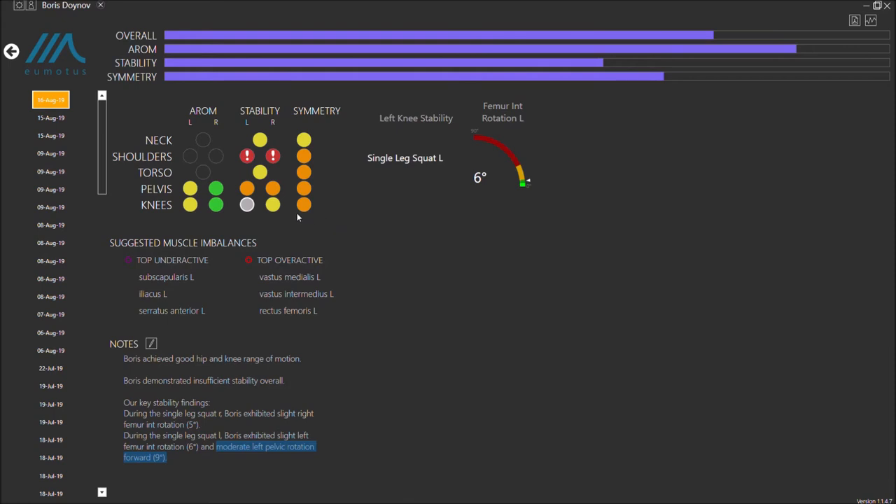
pyautogui.moveTo(245, 207)
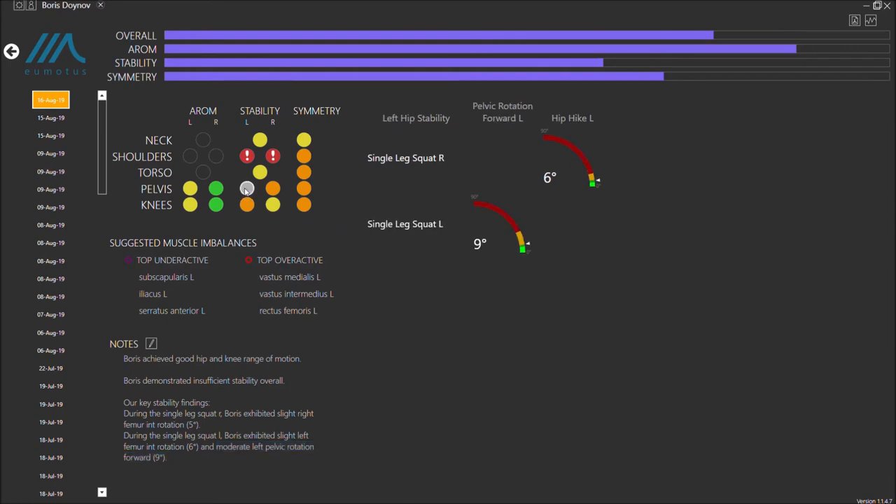
pyautogui.moveTo(469, 273)
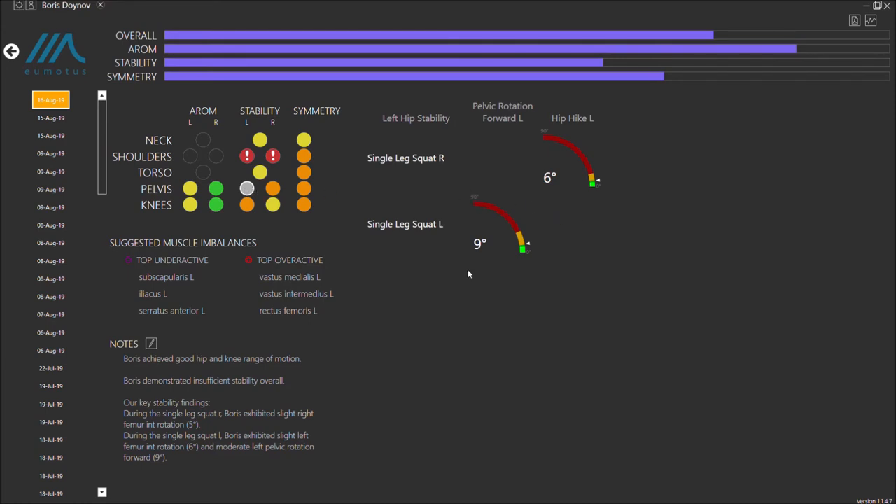
pyautogui.moveTo(725, 239)
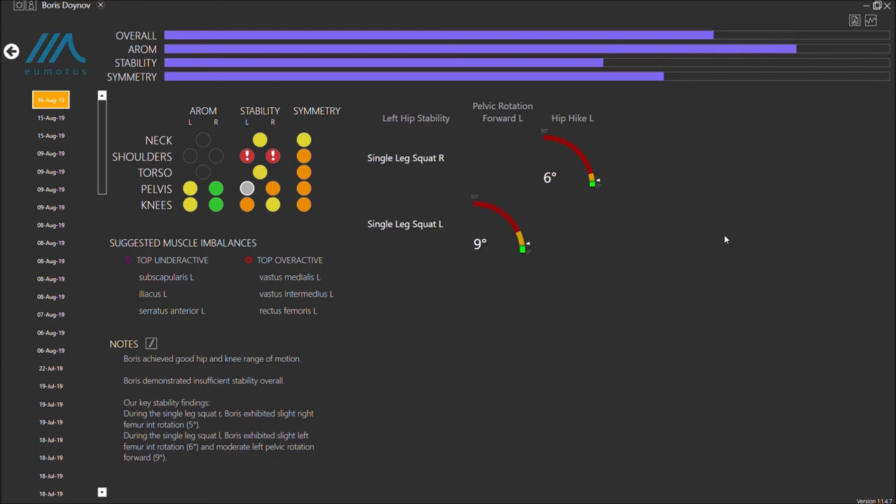